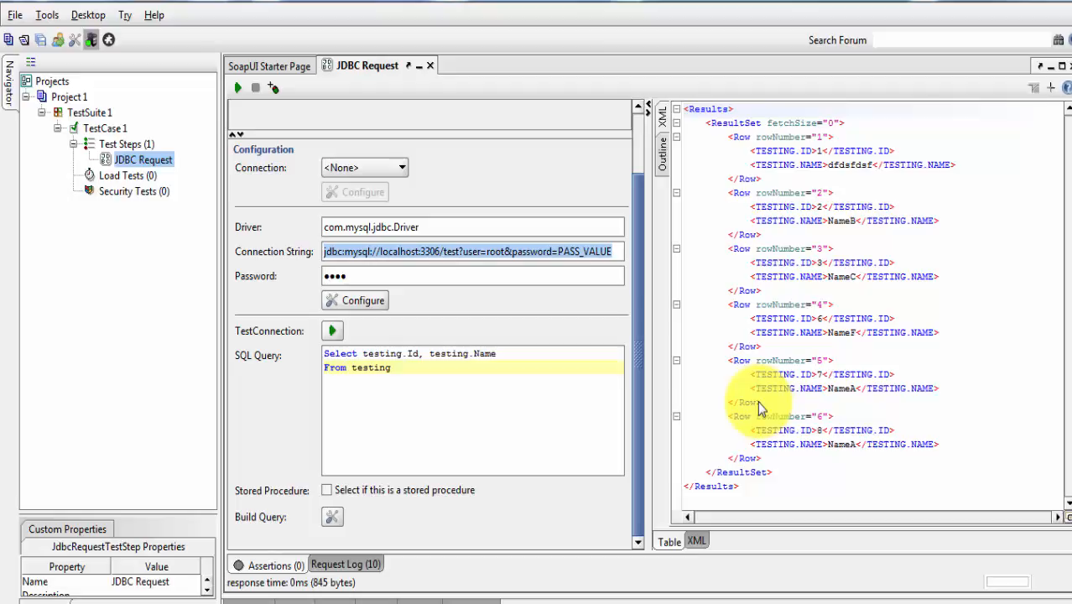
pyautogui.moveTo(775, 319)
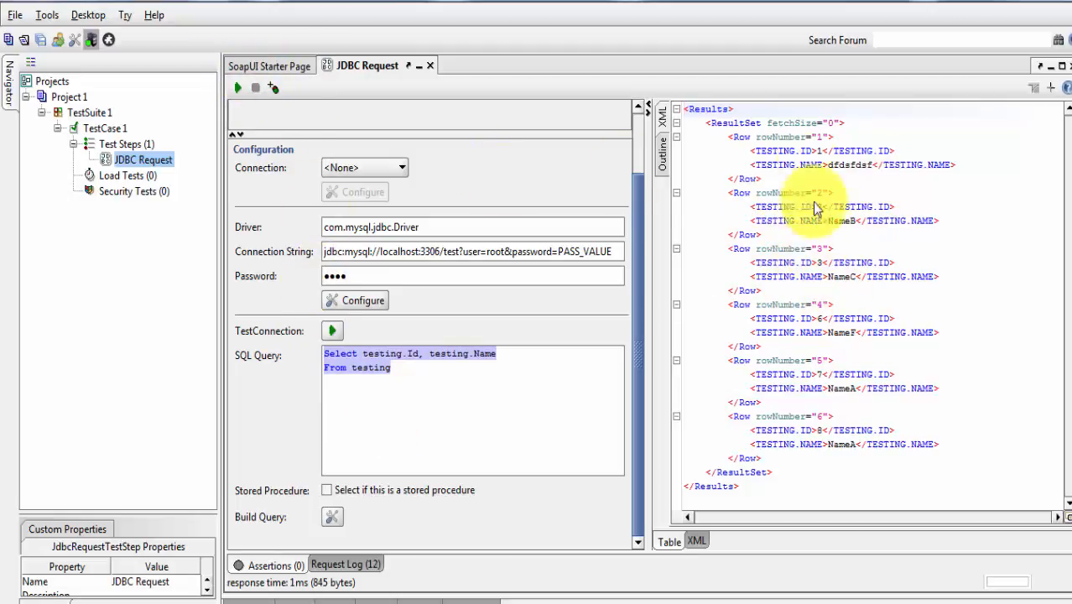
pyautogui.moveTo(845, 223)
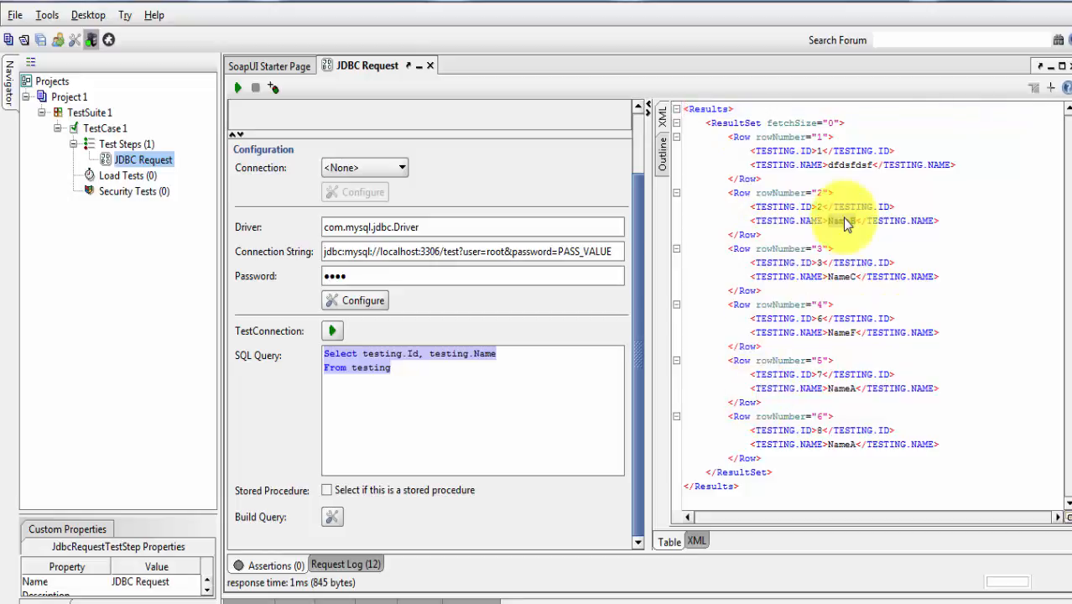
# - Run the JDBC Request so its XML response lists each row's TESTING.ID and TESTING.NAME
pyautogui.doubleClick(840, 222)
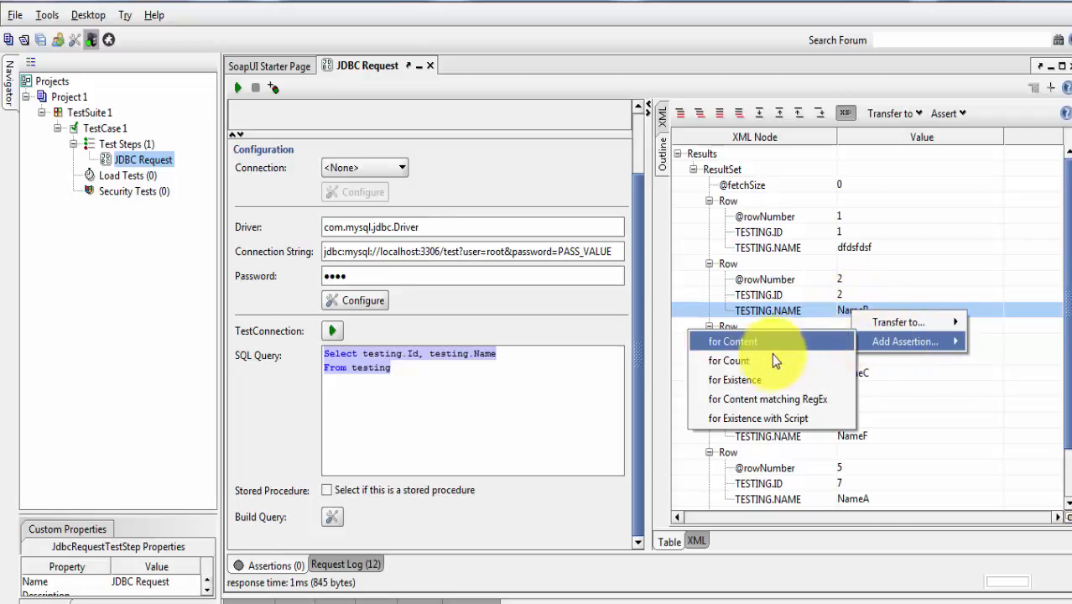
pyautogui.moveTo(746, 379)
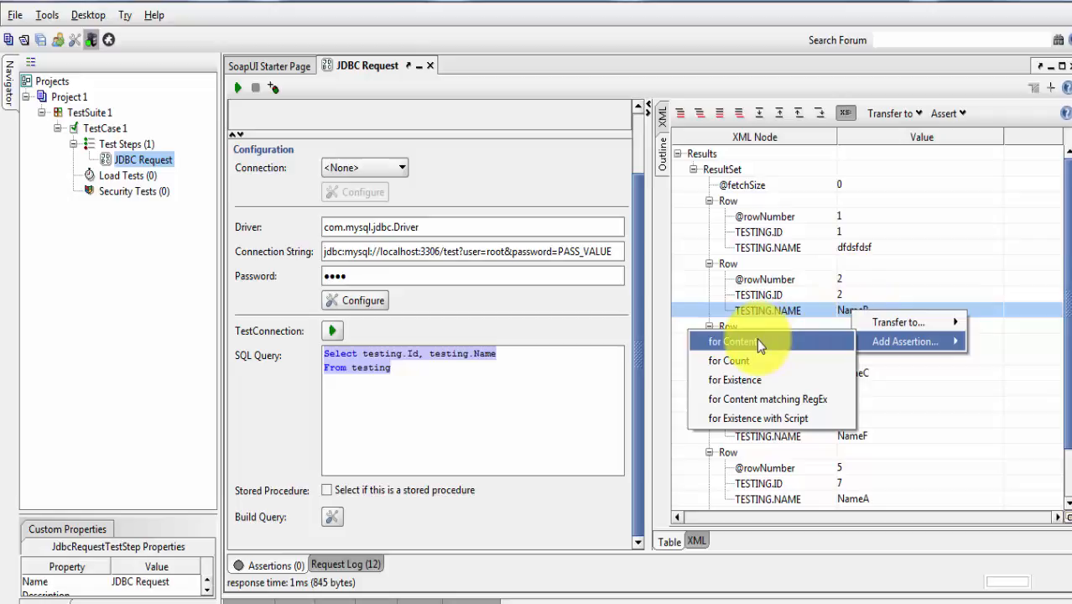
# - Add and save an XPath content assertion expecting NameB for Row 2's TESTING.NAME
pyautogui.click(729, 342)
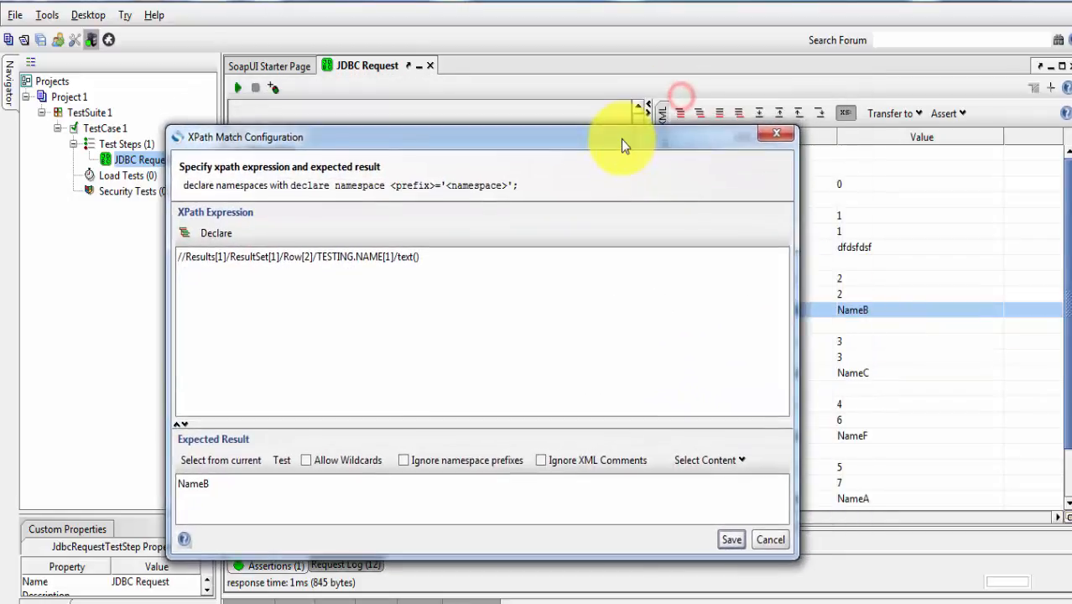
pyautogui.moveTo(668, 540)
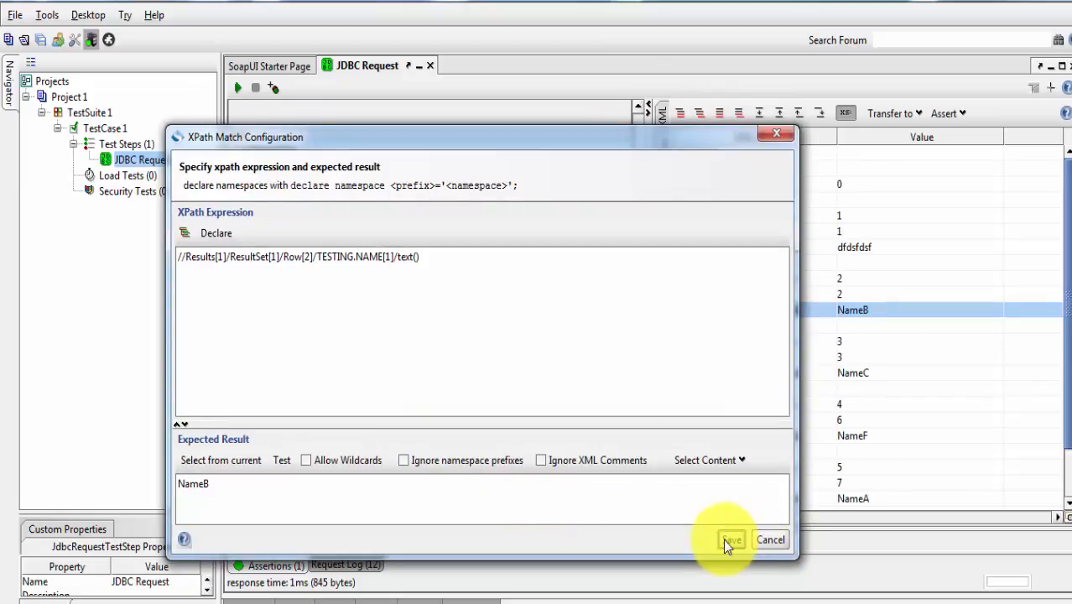
pyautogui.click(731, 540)
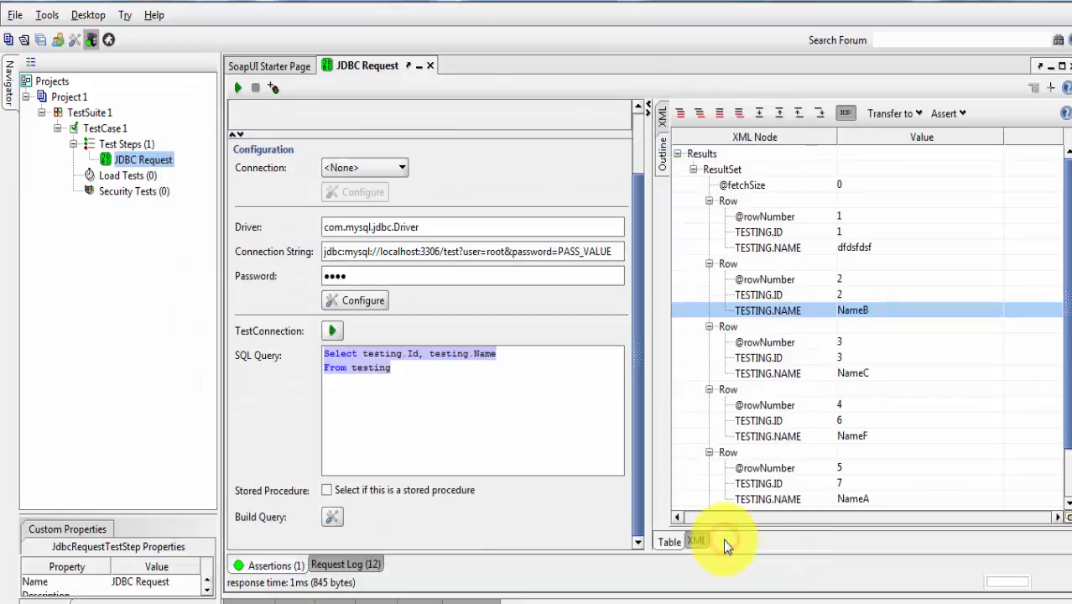
pyautogui.click(270, 564)
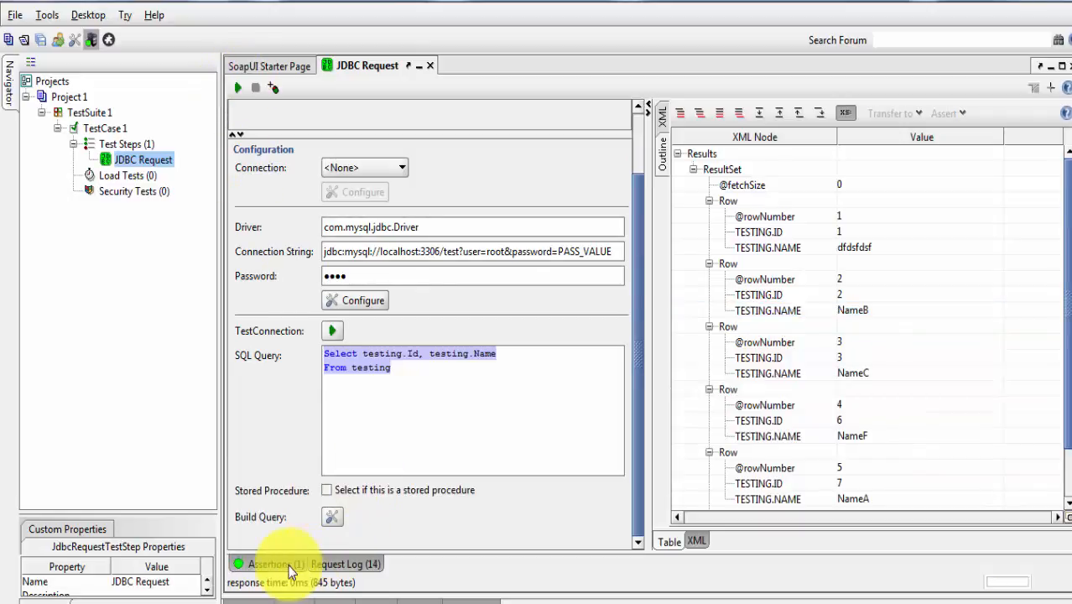
# - Show the assertions list and append a where clause filtering testing.Name like '%A%' to the query
pyautogui.click(269, 564)
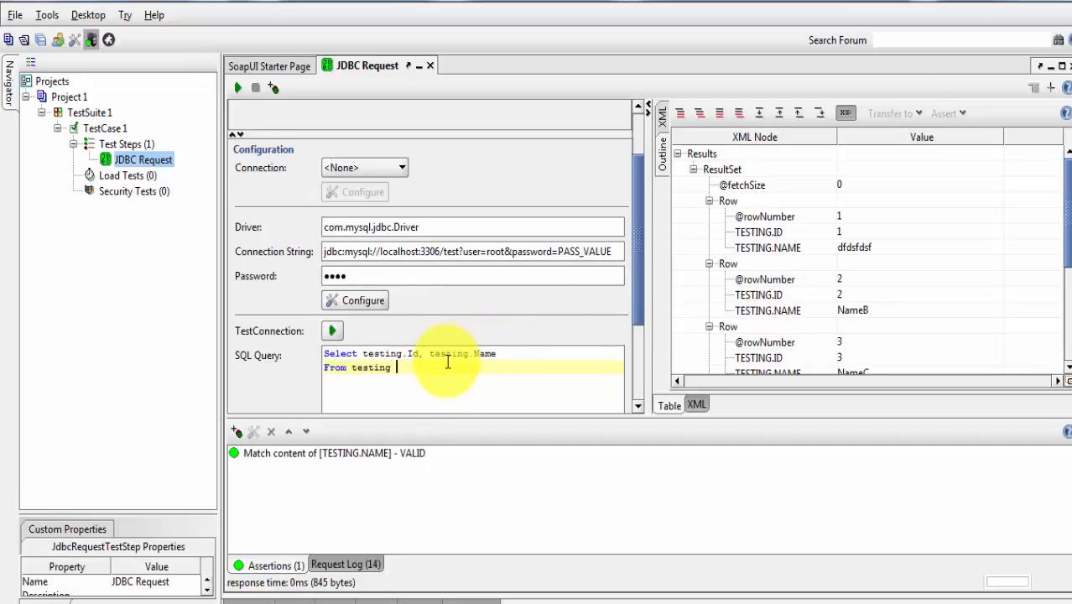
pyautogui.write('where testing.Name')
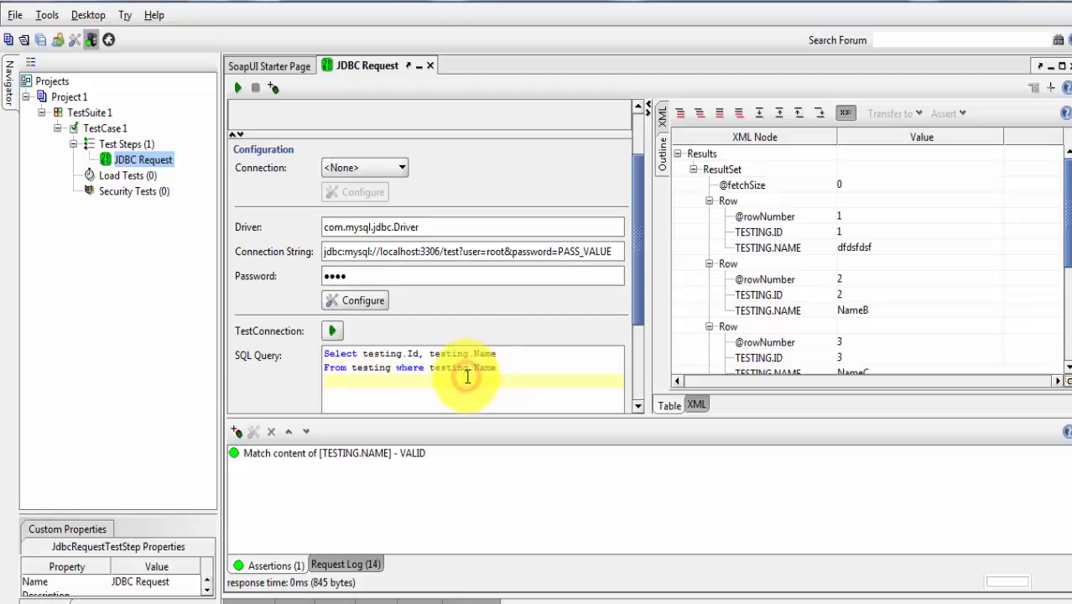
pyautogui.write('like')
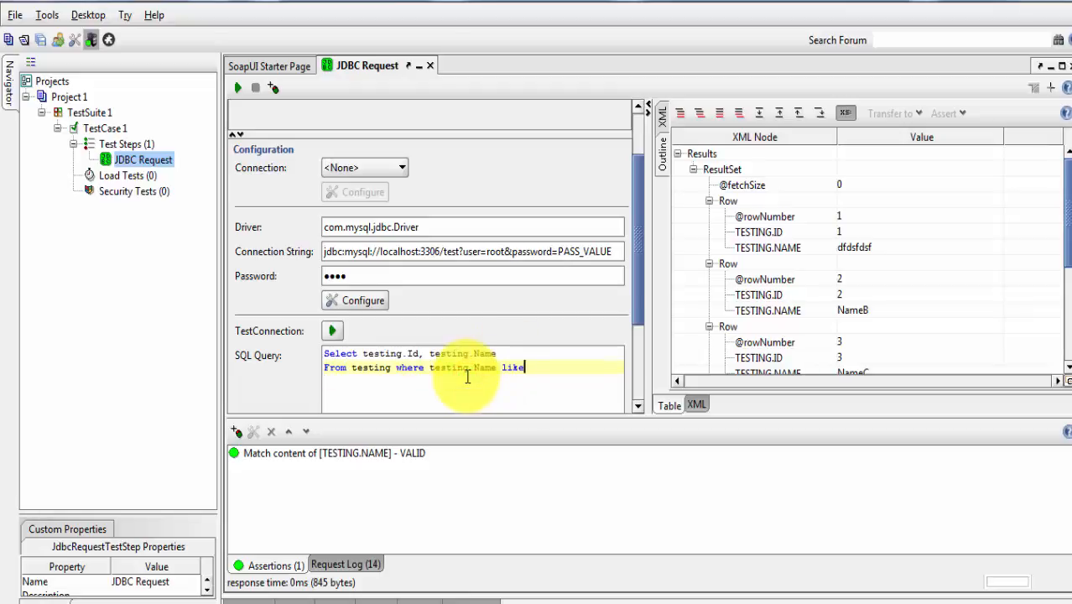
pyautogui.write("''")
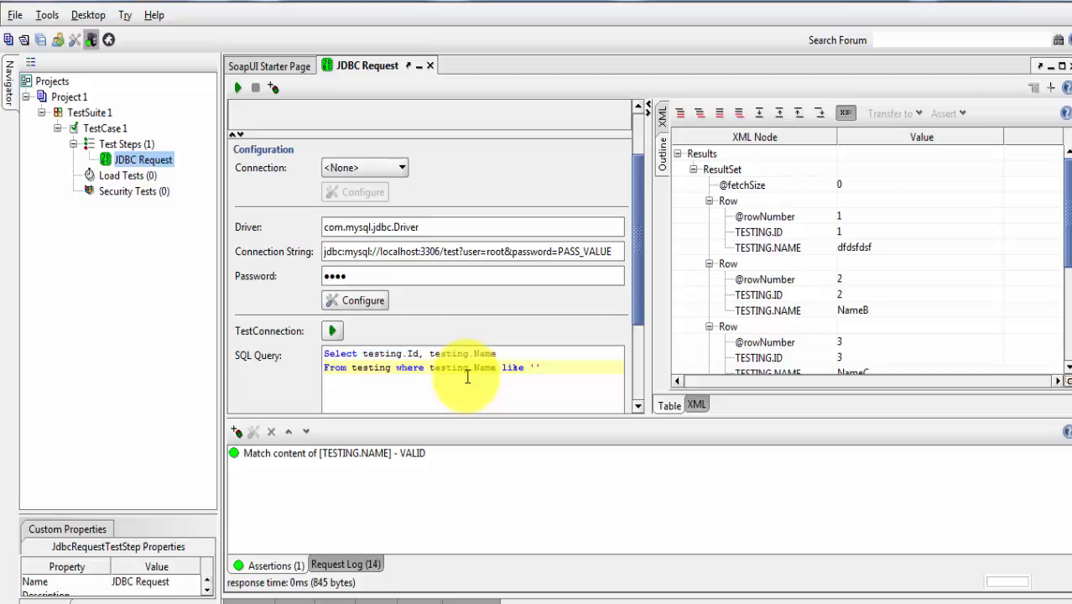
pyautogui.write('%A')
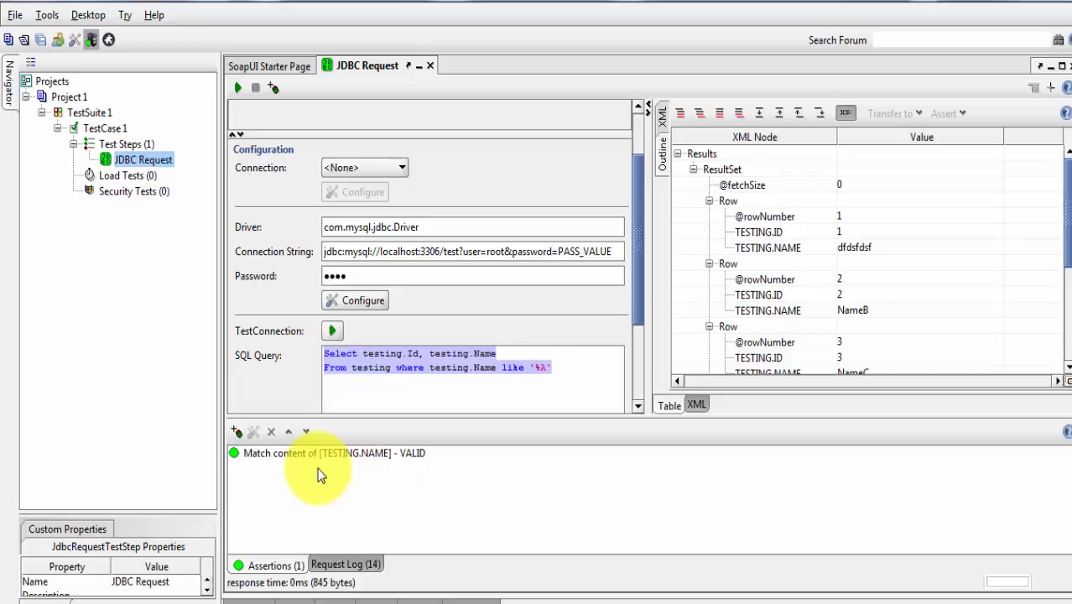
pyautogui.moveTo(394, 463)
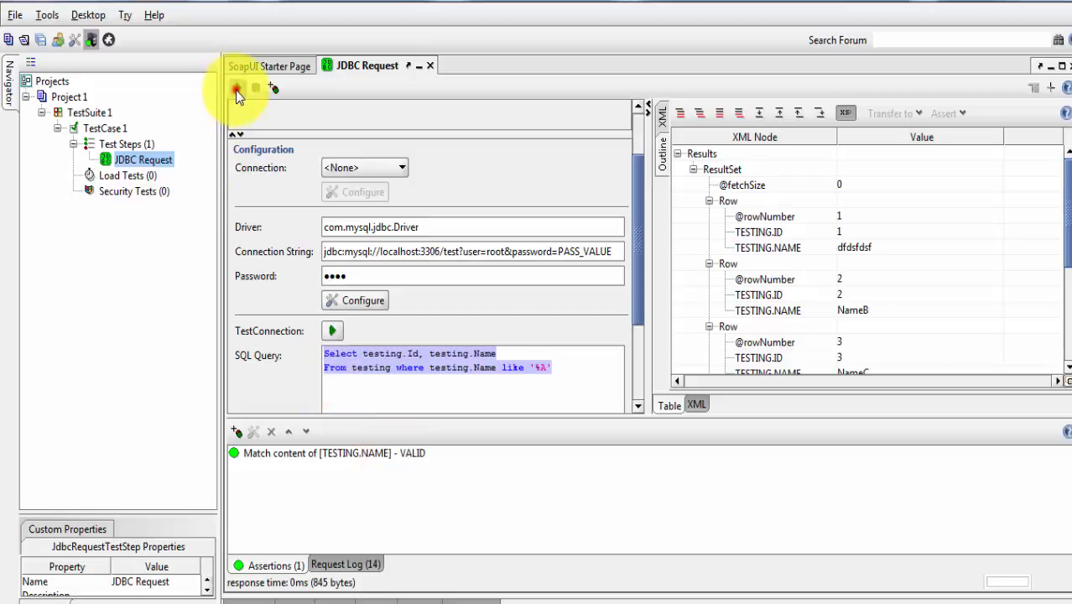
# - Run the filtered JDBC request, which returns two NameA rows and fails the NameB assertion
pyautogui.click(238, 87)
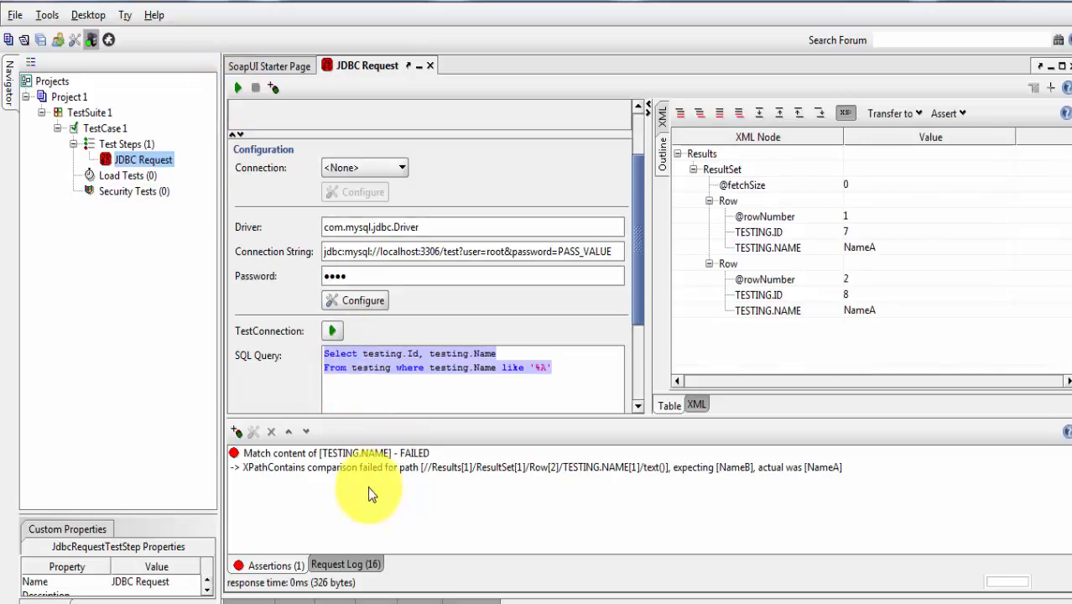
pyautogui.moveTo(709, 485)
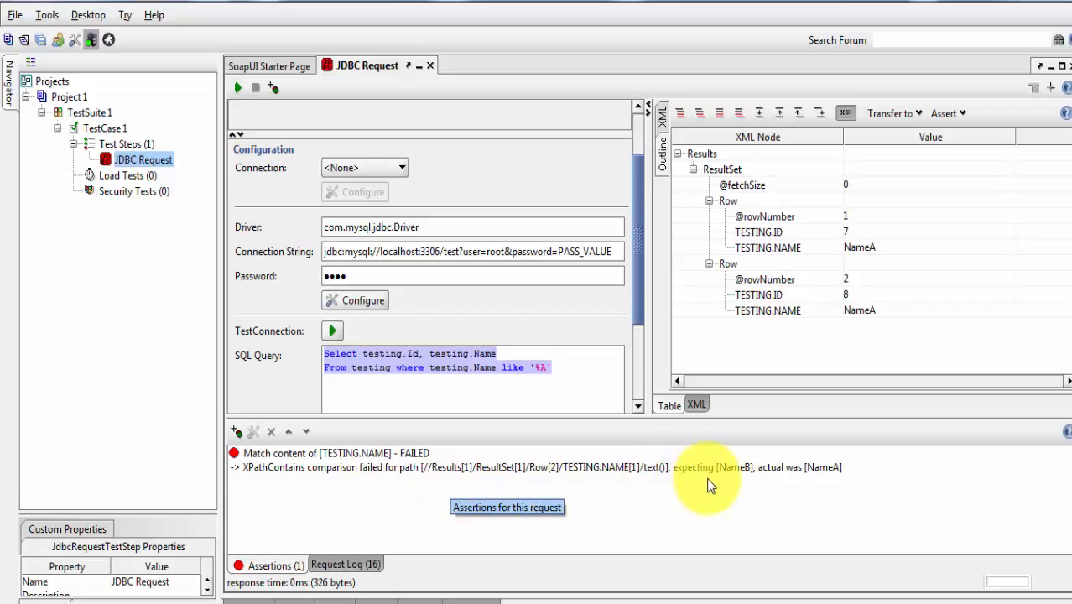
pyautogui.moveTo(820, 476)
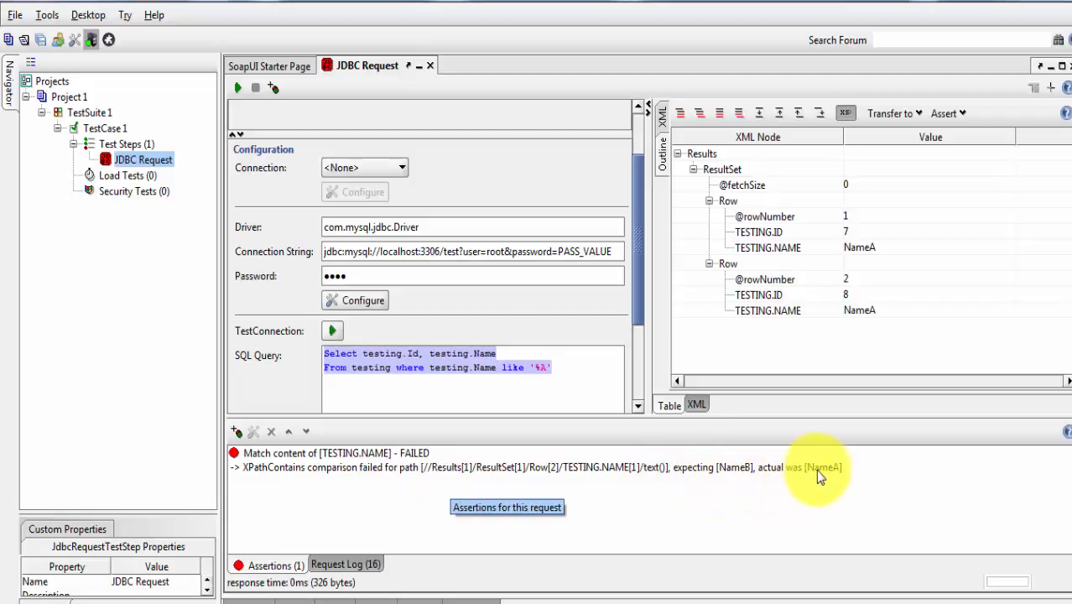
pyautogui.moveTo(820, 476)
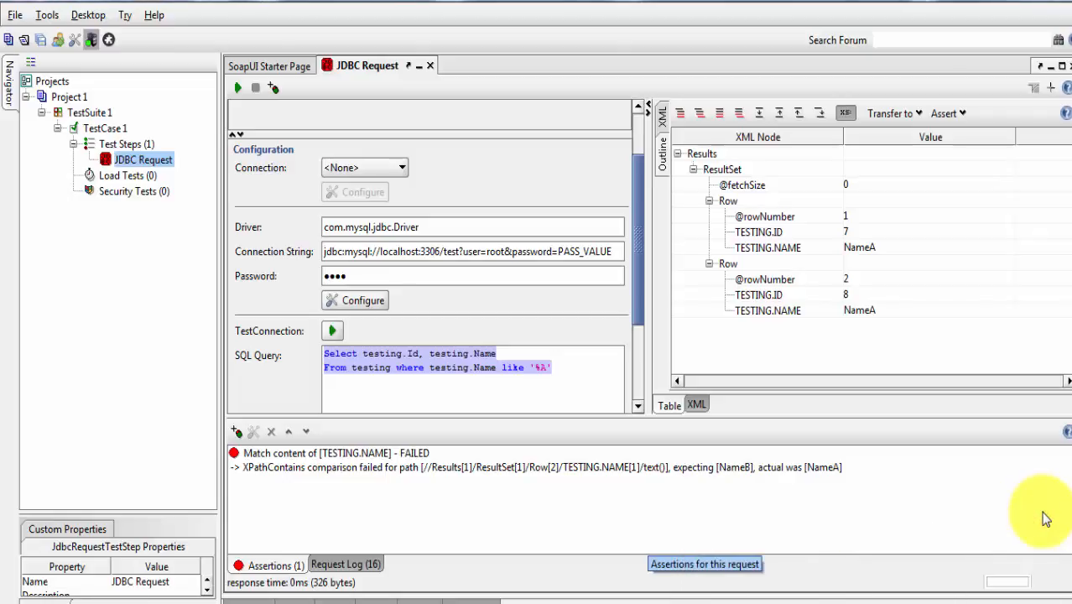
pyautogui.moveTo(332, 520)
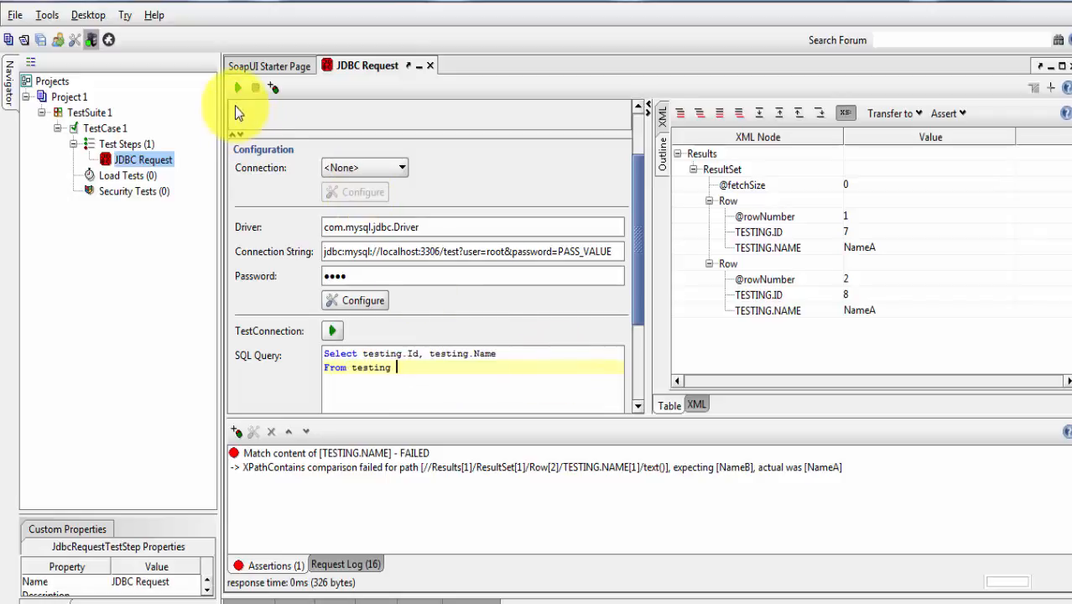
# - Rerun the unfiltered query so the NameB assertion is valid again, then bring up the project's menu
pyautogui.click(238, 88)
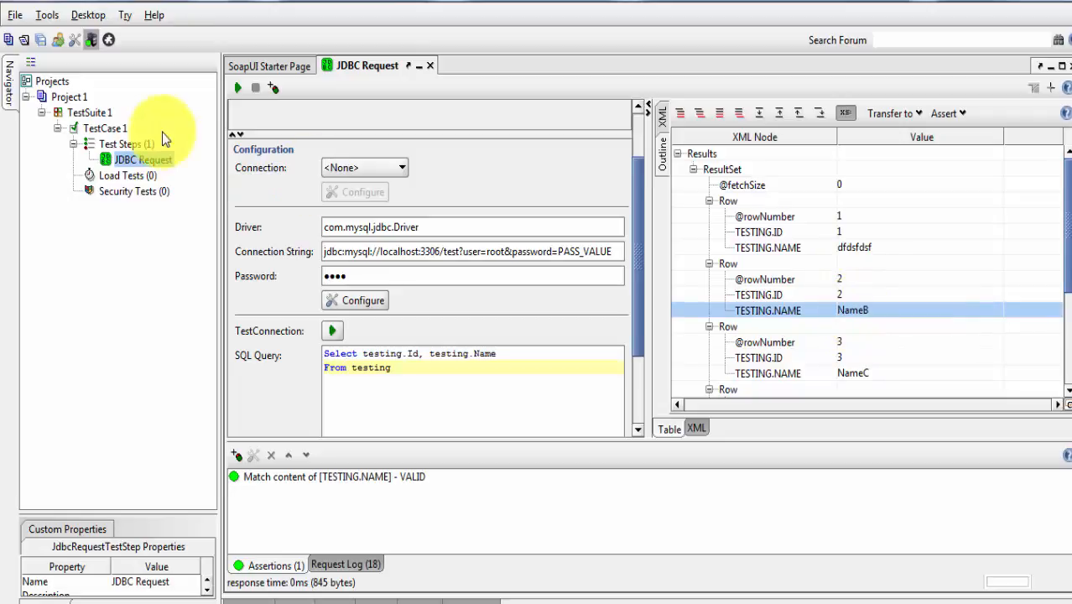
pyautogui.rightClick(68, 96)
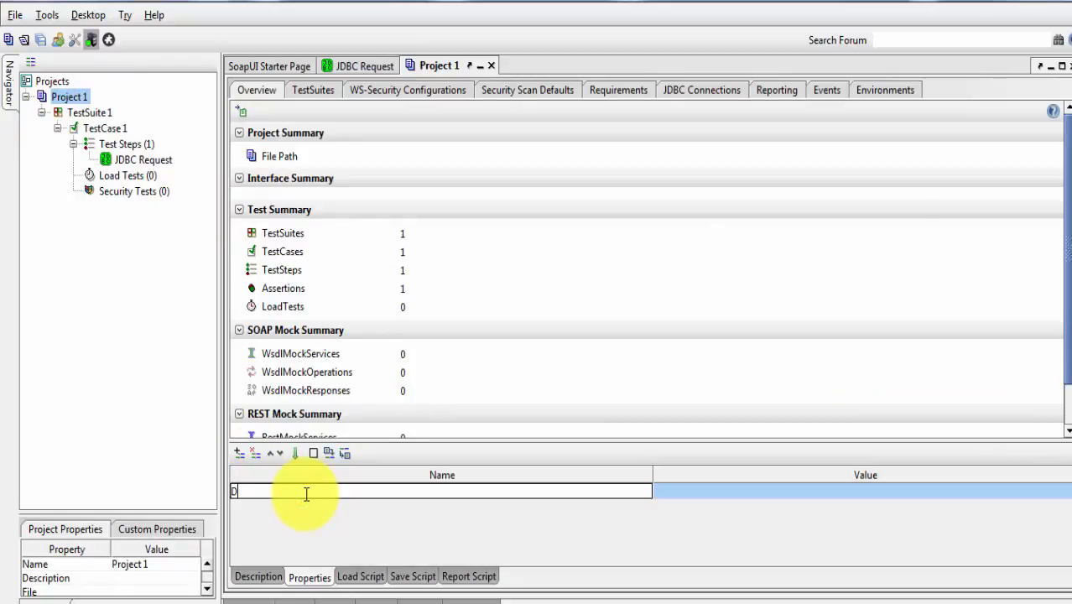
# - Name the new Project 1 property DBData
pyautogui.write('DBData')
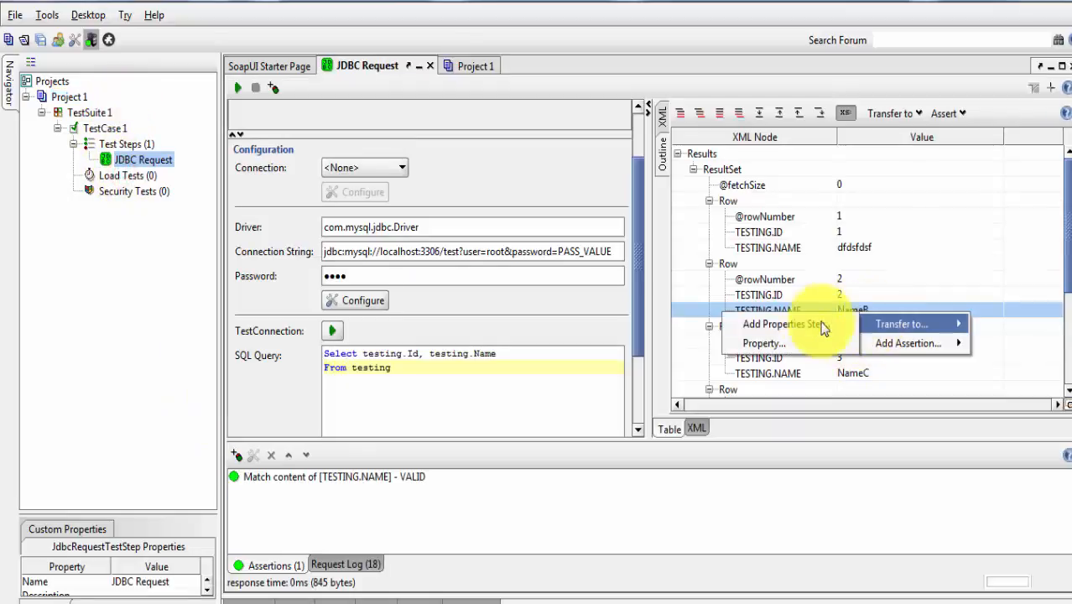
# - Transfer TESTING.NAME into a new Properties 1 step via PropertyTransfer 1, creating its TESTING.NAME property
pyautogui.click(779, 324)
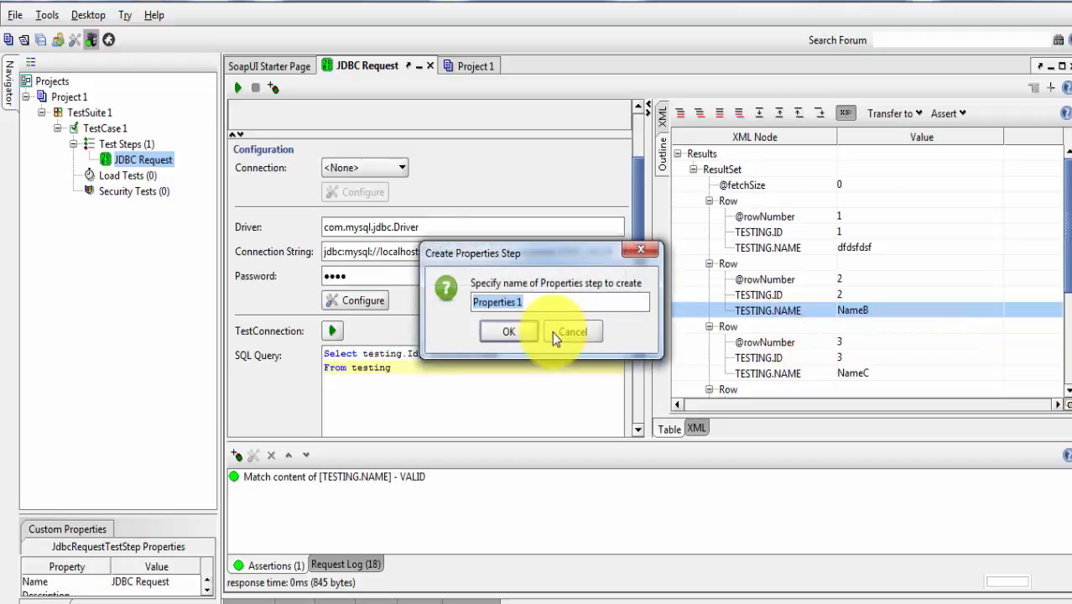
pyautogui.click(508, 332)
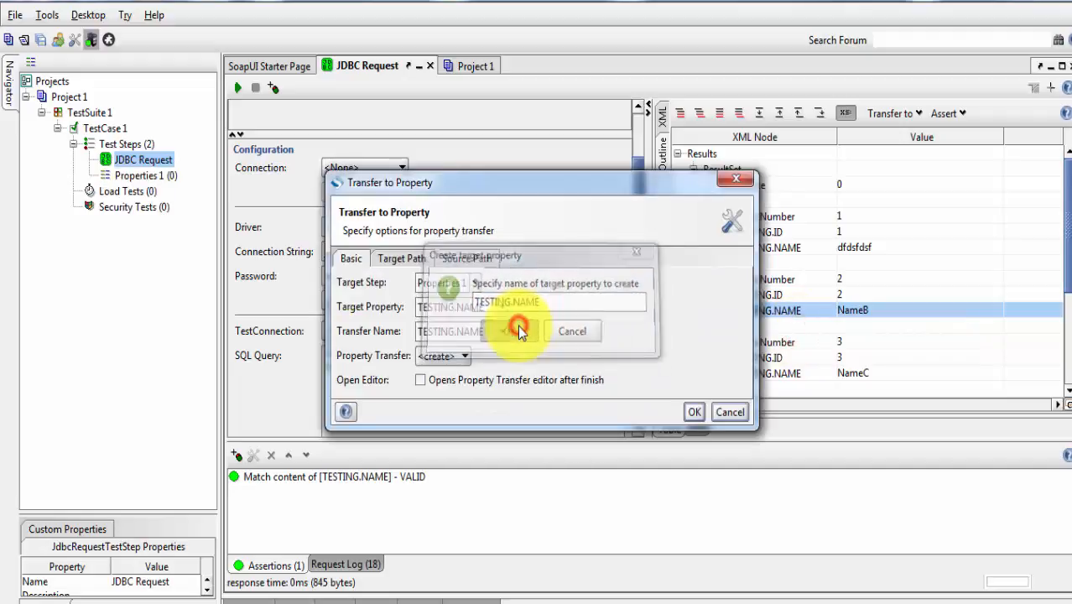
pyautogui.click(520, 328)
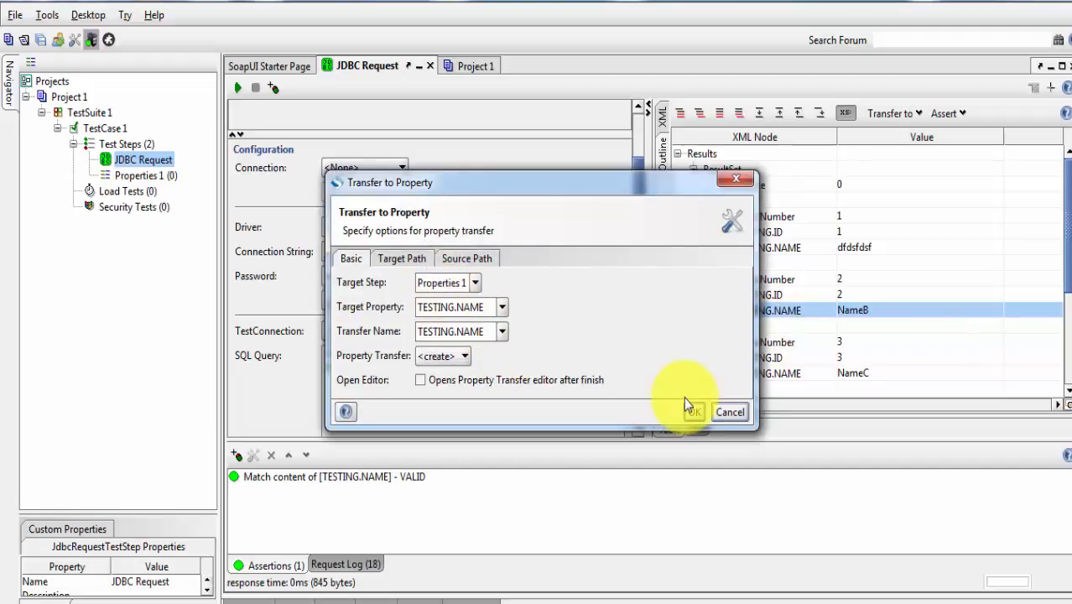
pyautogui.click(689, 412)
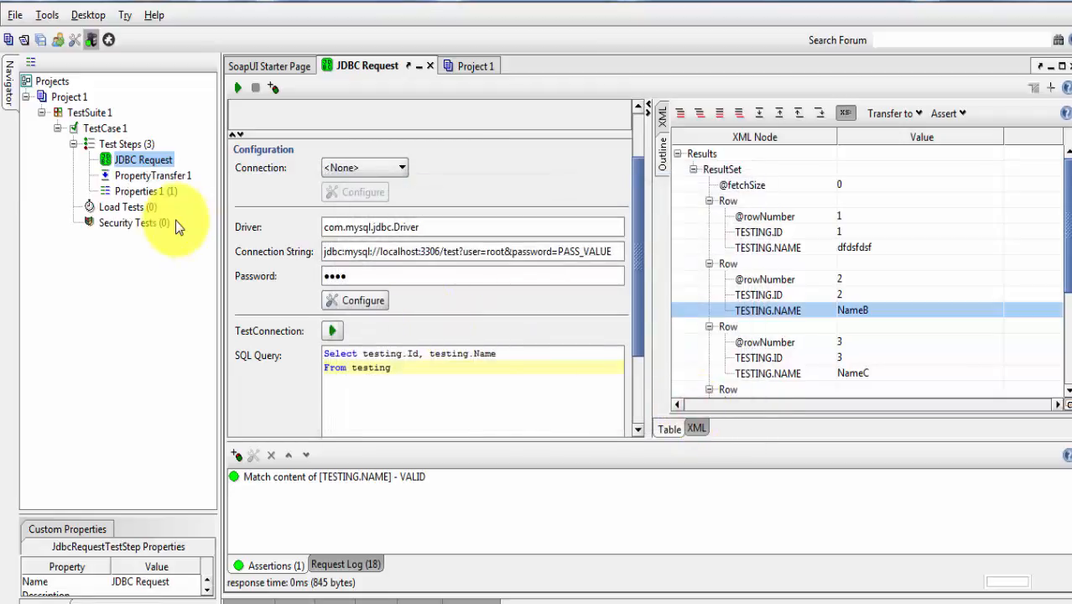
pyautogui.click(144, 191)
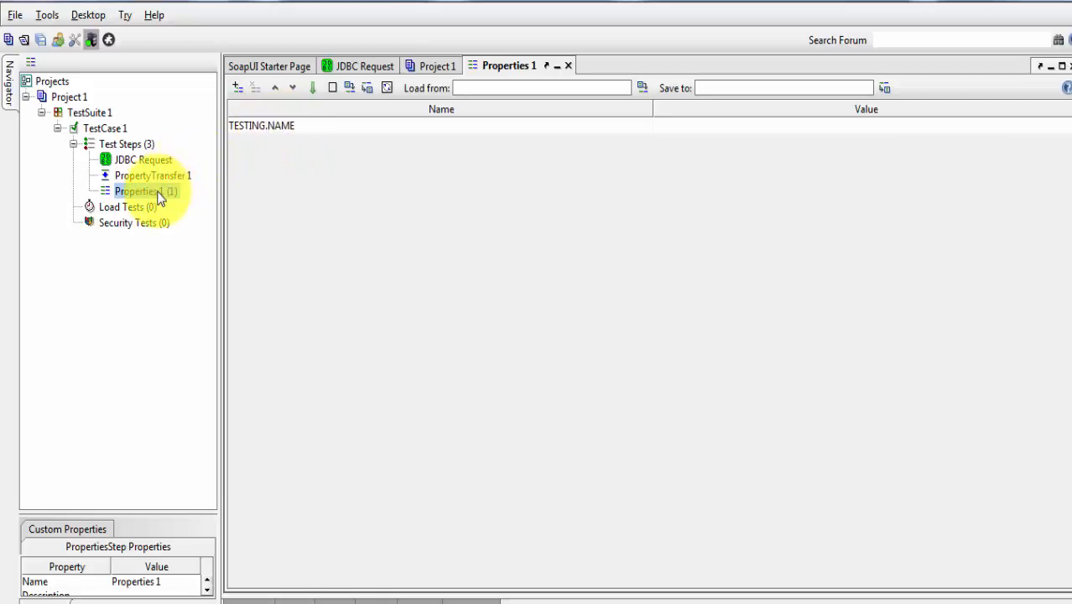
# - Return from the Properties 1 step to the JDBC Request
pyautogui.click(142, 192)
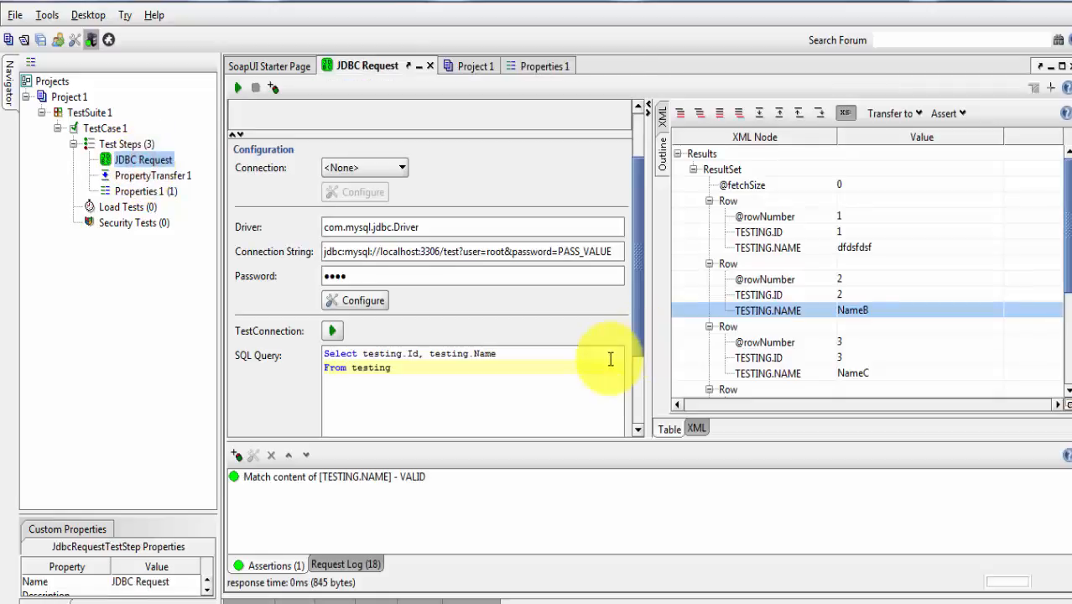
pyautogui.moveTo(620, 411)
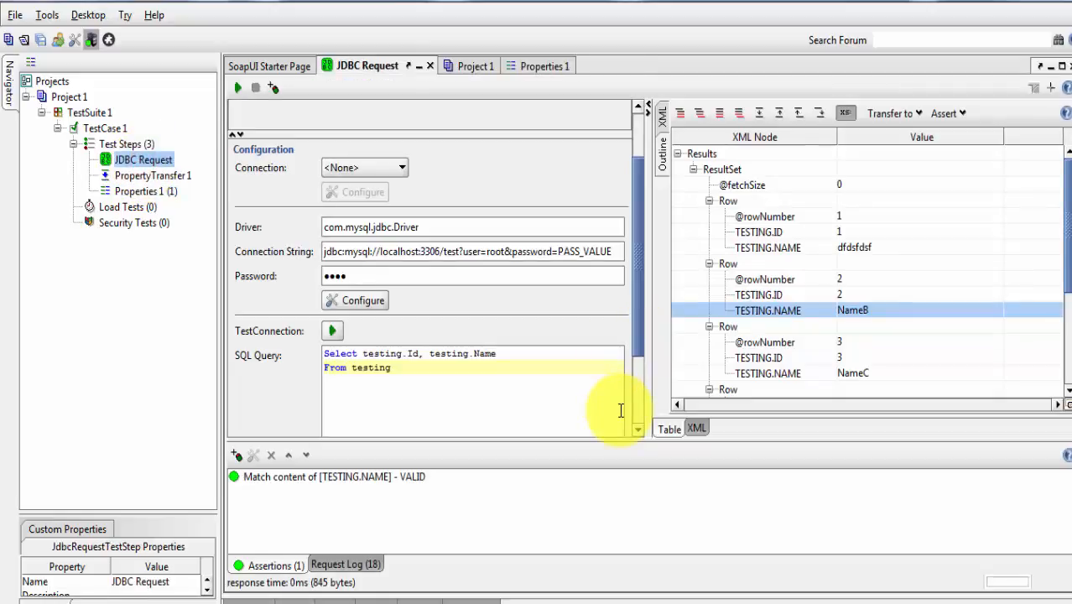